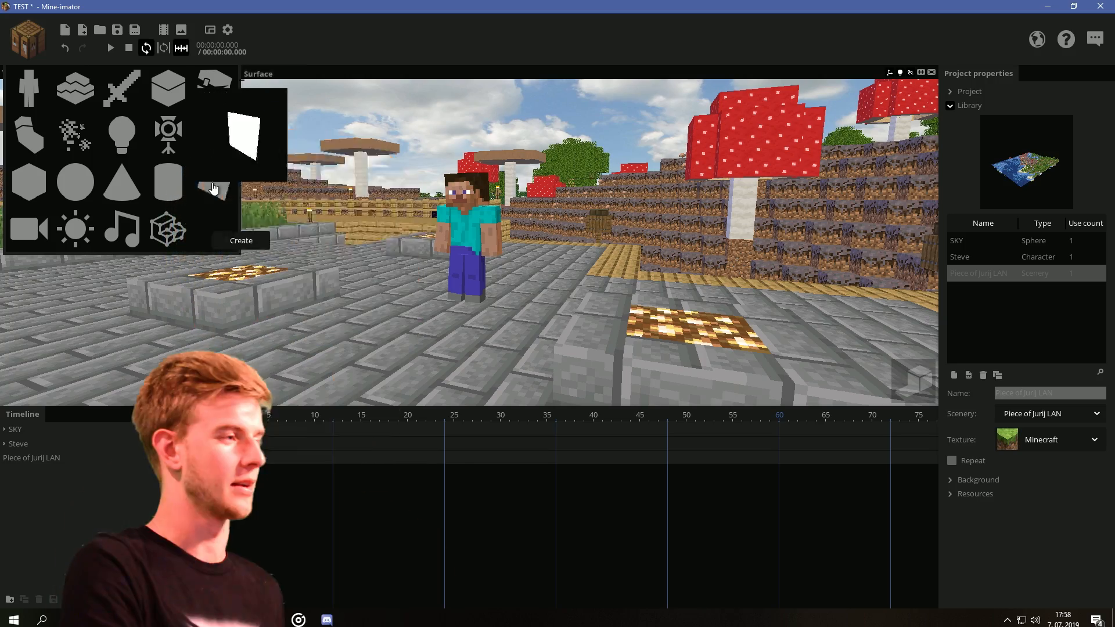
Create a Surface object so a flat white plane appears beside Steve
{"action": "left_click", "coordinate": [240, 240]}
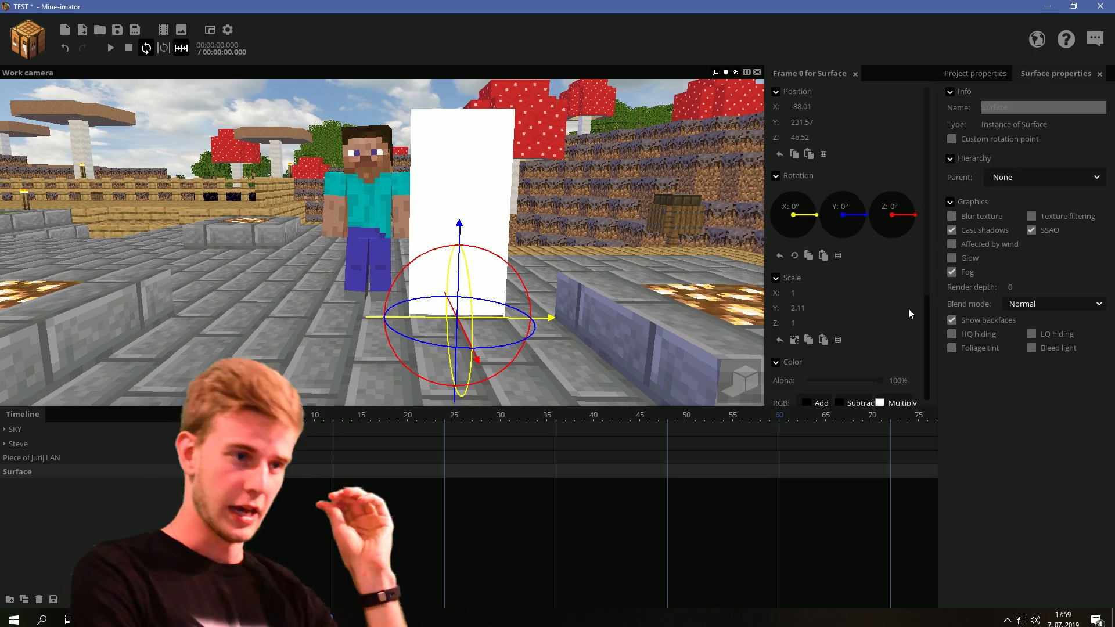
Lower the surface's Alpha to about 1% and set its Render depth to -1
{"action": "scroll", "scroll_direction": "down", "scroll_amount": 3}
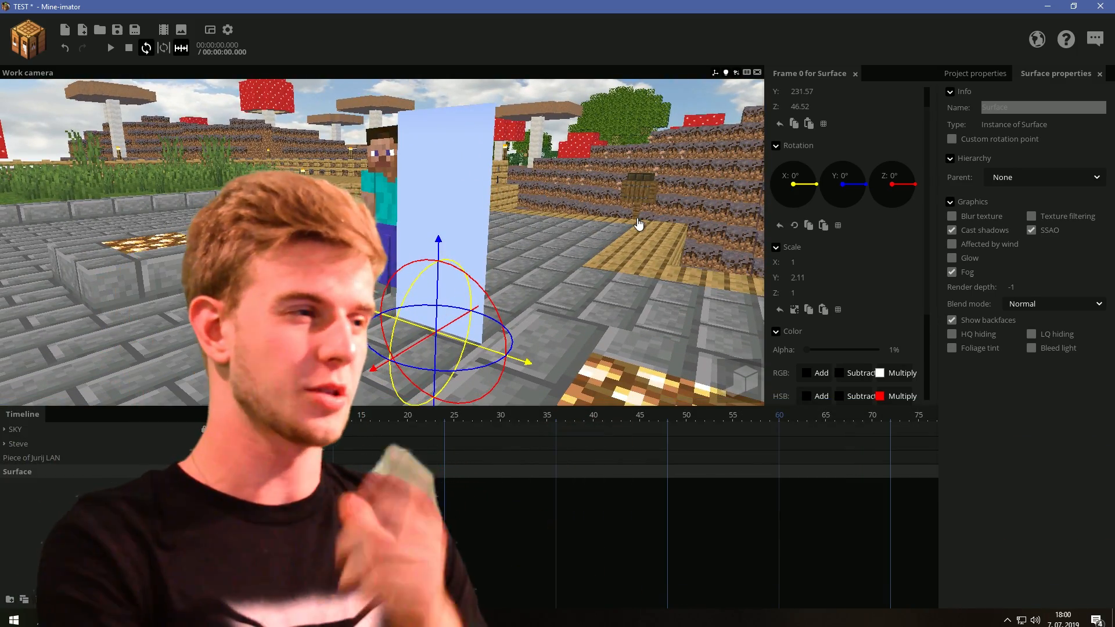
{"action": "left_click", "coordinate": [31, 458]}
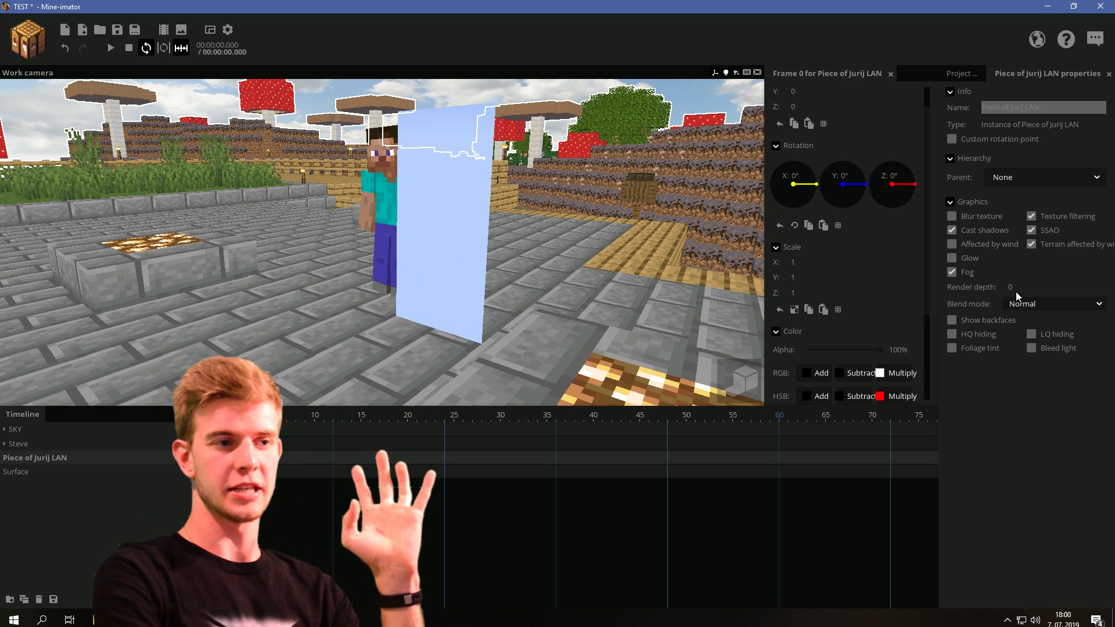
{"action": "left_click", "coordinate": [15, 472]}
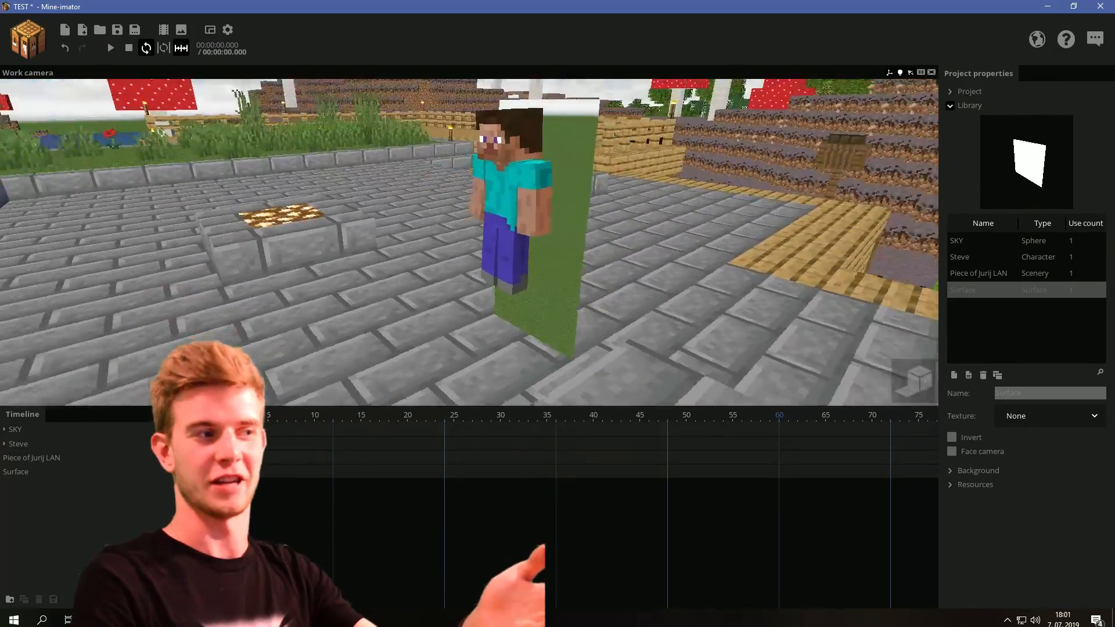
Set the surface's Scale X to 1.54, Alpha to 75% and Render depth to 2
{"action": "left_click", "coordinate": [17, 444]}
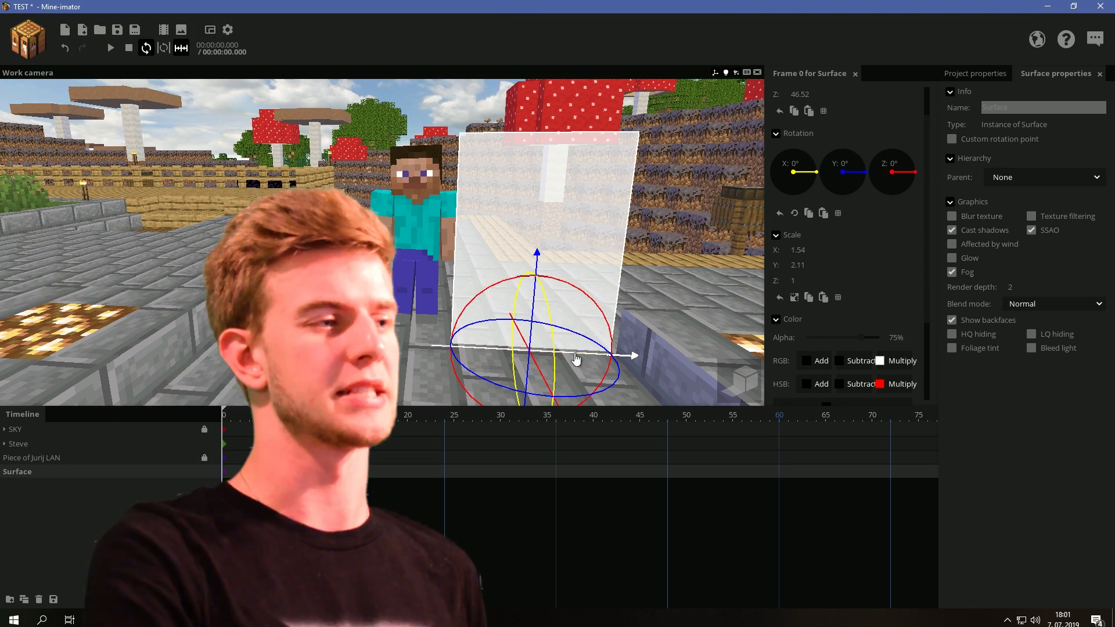
Keyframe the surface's position around frame 20 and add a particle creator parented to it
{"action": "left_click", "coordinate": [408, 415]}
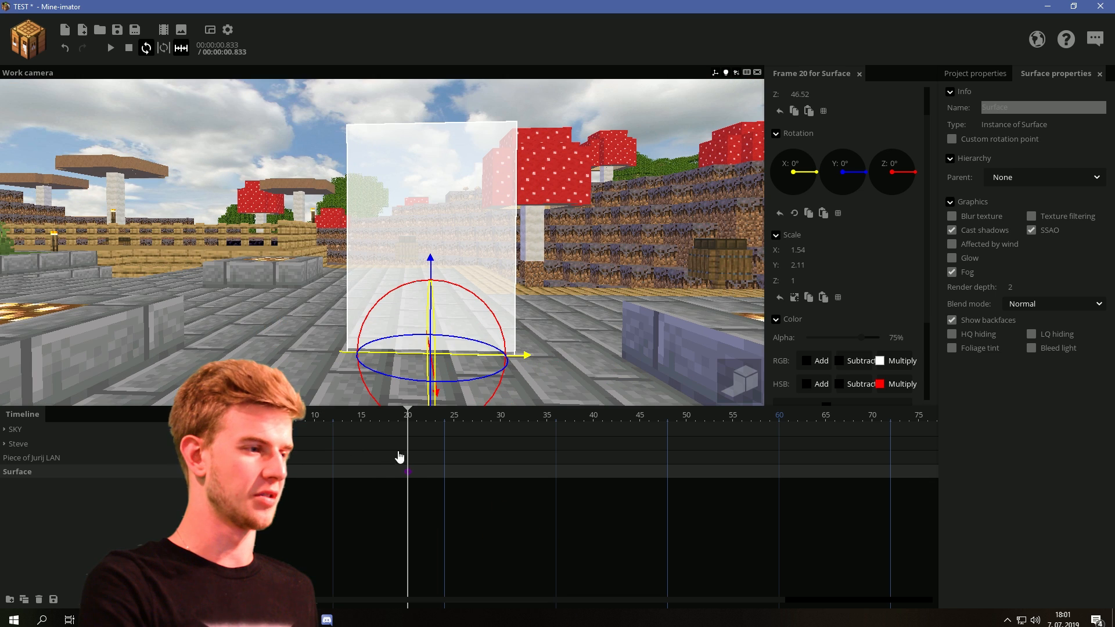
{"action": "left_click", "coordinate": [974, 73]}
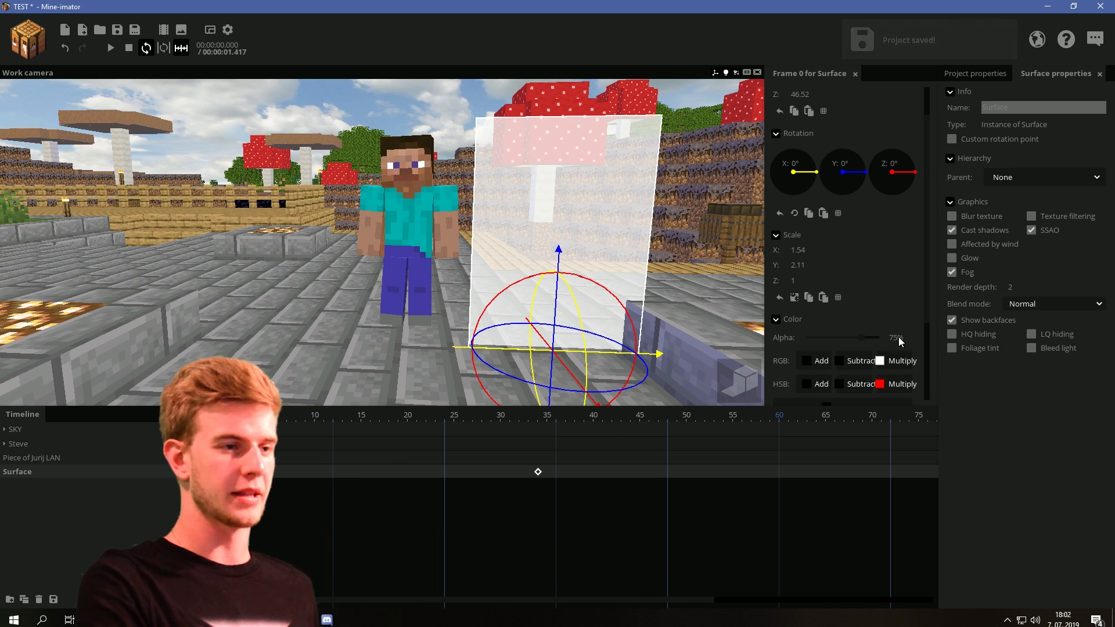
{"action": "left_click", "coordinate": [110, 48]}
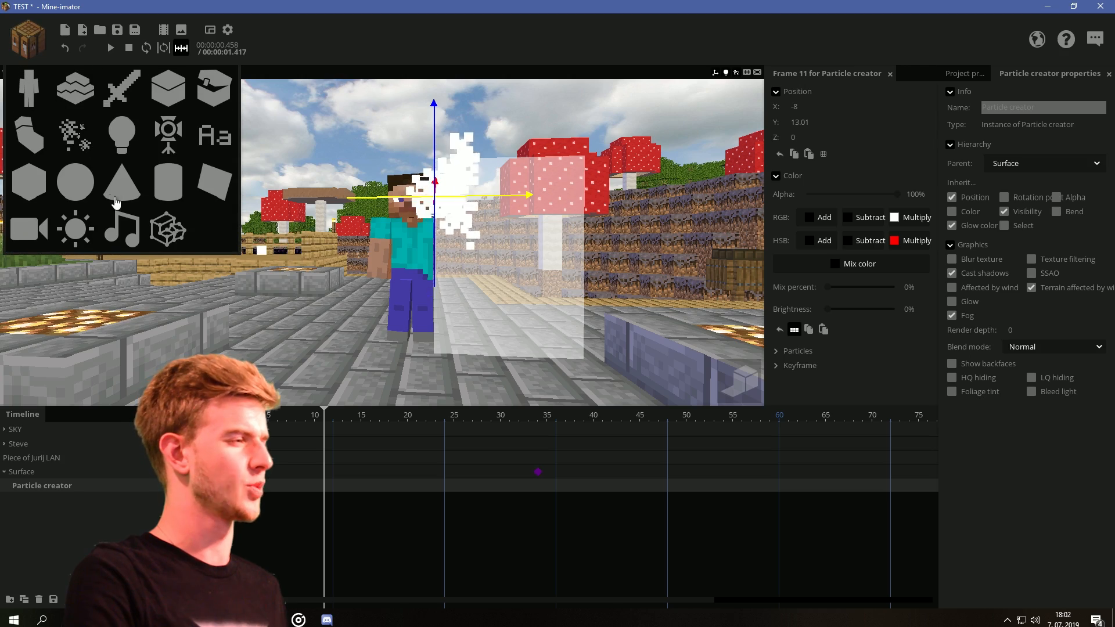
Add a cube shape and open the particle editor for Particles_skin
{"action": "left_click", "coordinate": [17, 500]}
{"action": "type", "text": "Particles_skin"}
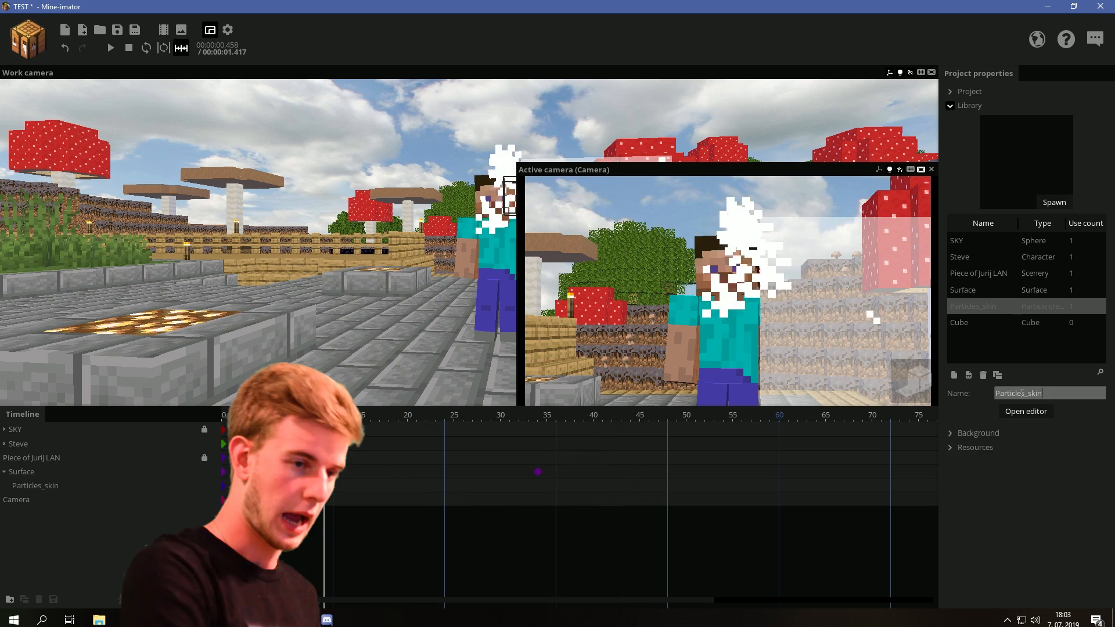
{"action": "left_click", "coordinate": [1026, 411]}
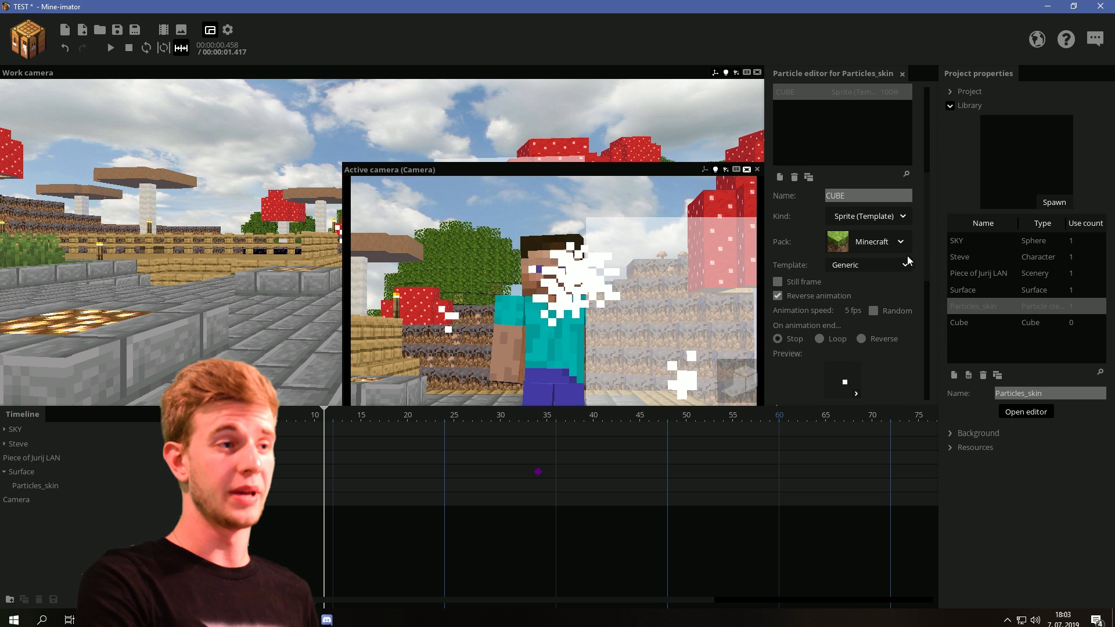
Set particle Kind to Cube, Scale 0.02–0.1, Initial X speed 4.25–10, Y and Z -2–2
{"action": "left_click", "coordinate": [866, 216]}
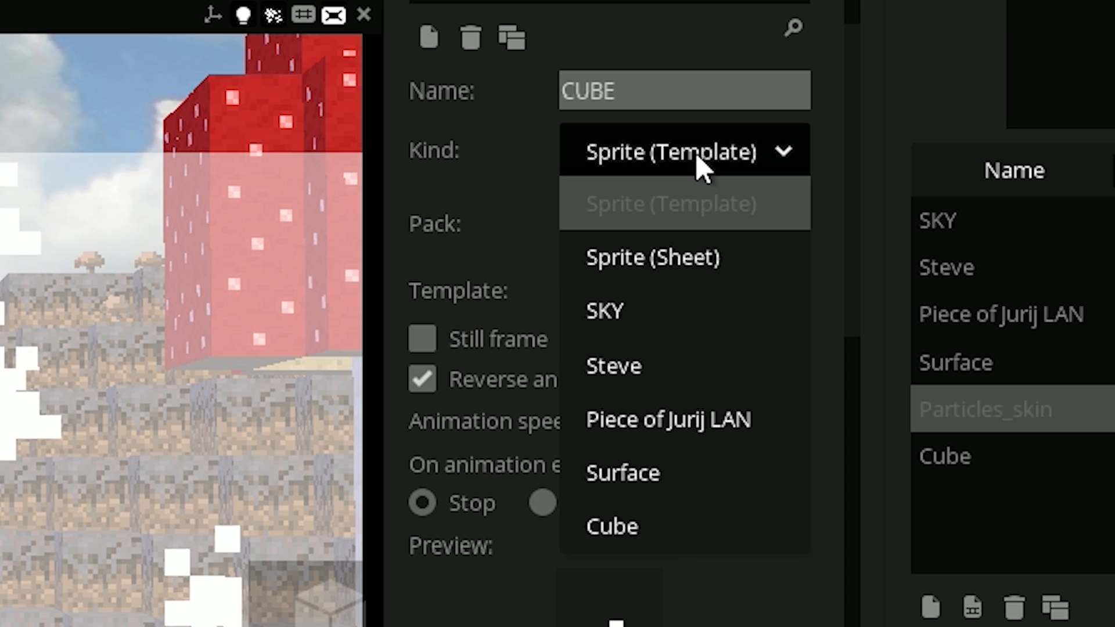
{"action": "left_click", "coordinate": [612, 526]}
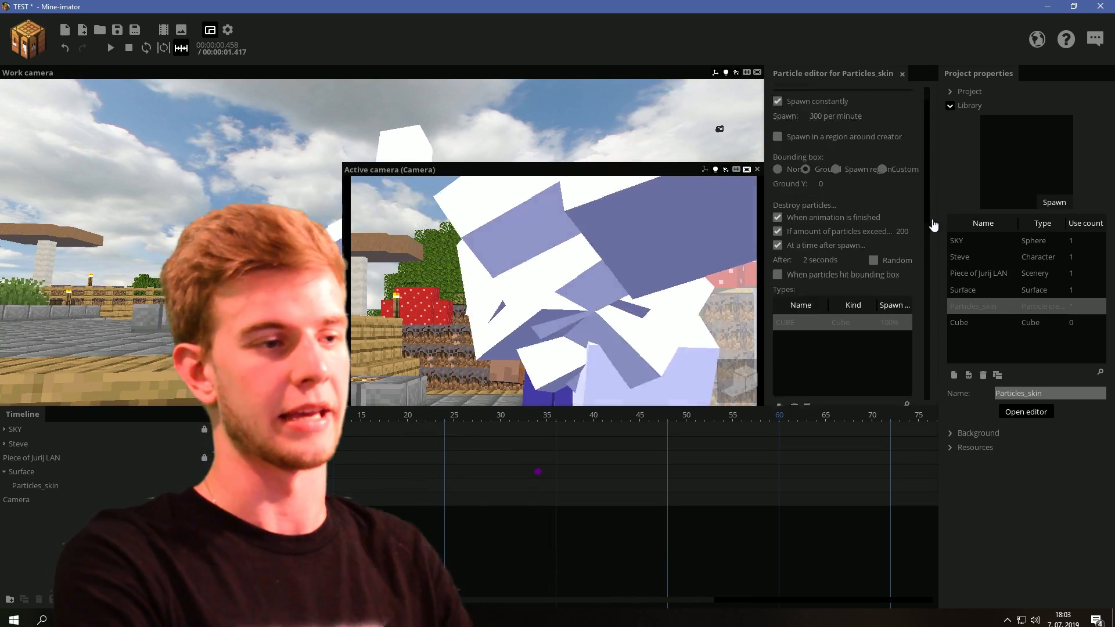
{"action": "scroll", "scroll_direction": "down", "scroll_amount": 3}
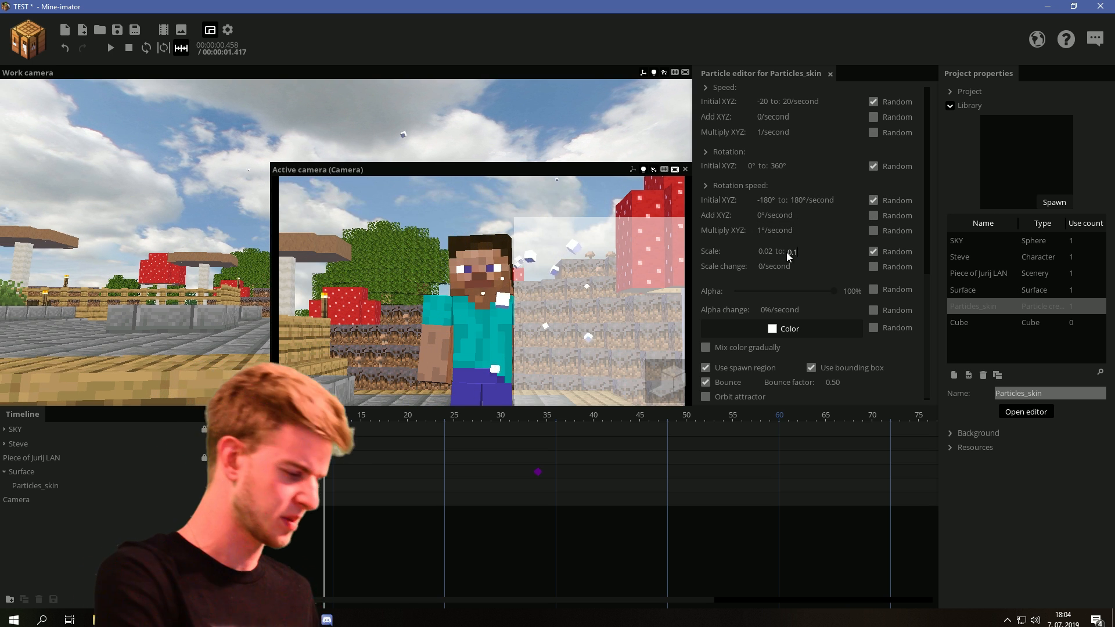
{"action": "scroll", "scroll_direction": "up", "scroll_amount": 3}
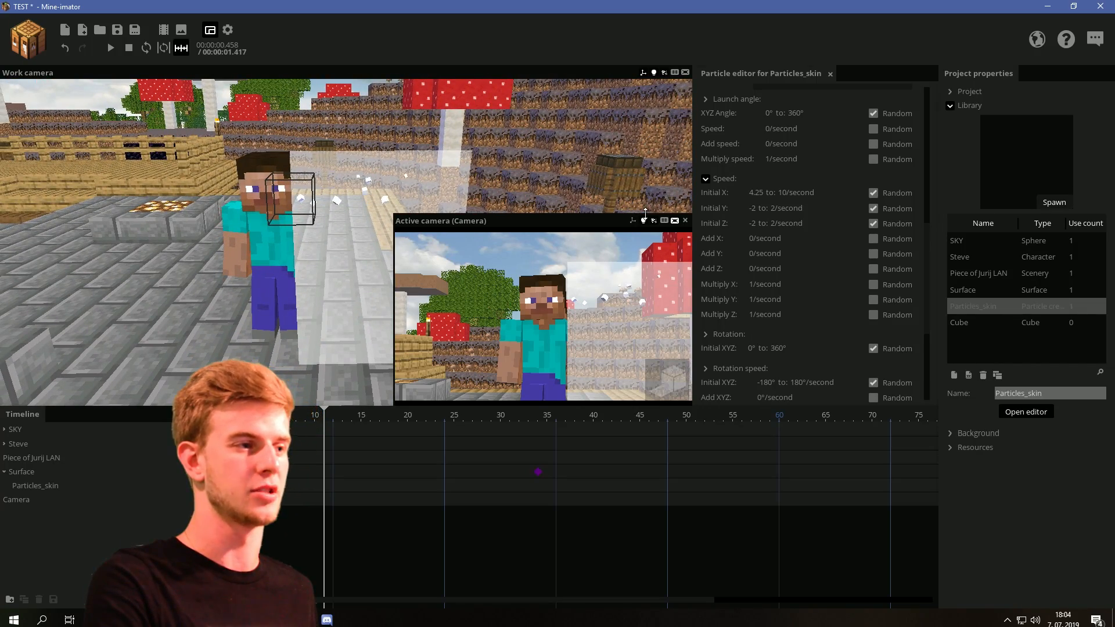
Set Initial X 1–6, Multiply XYZ 0.75–0.90, Scale 0.02–0.05 and Scale change -0.02/second
{"action": "scroll", "scroll_direction": "down", "scroll_amount": 3}
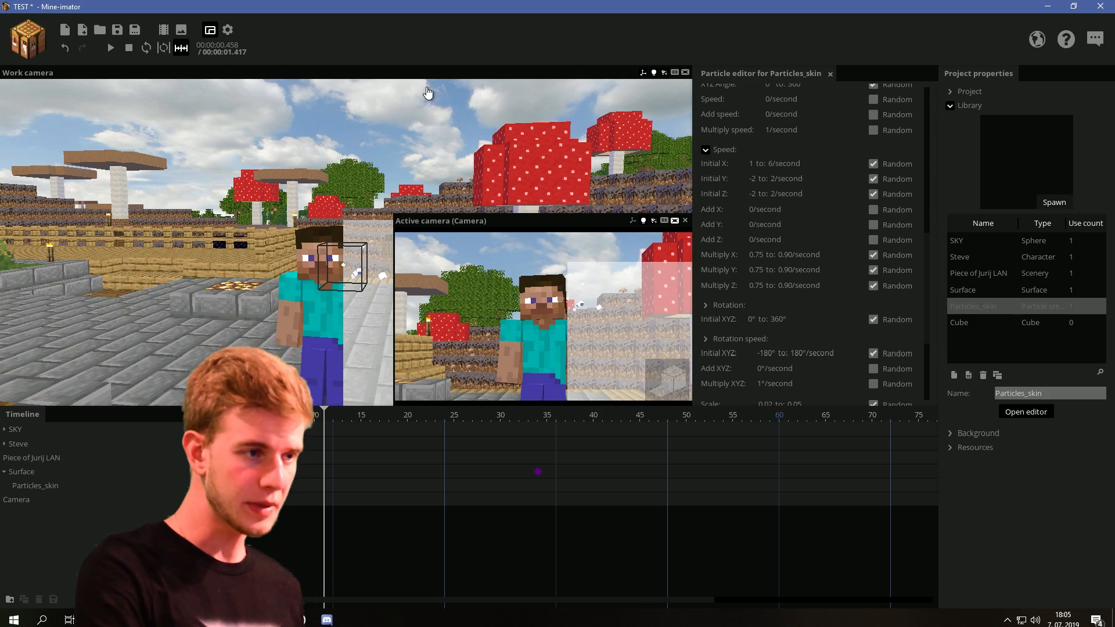
{"action": "scroll", "scroll_direction": "down", "scroll_amount": 3}
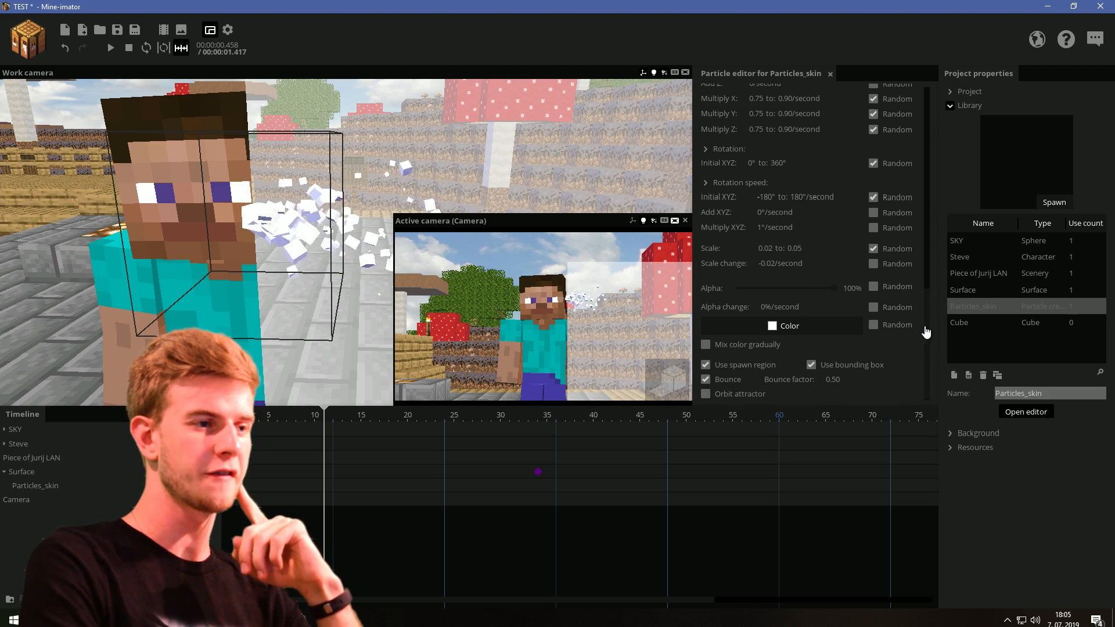
Spawn 2840 particles per minute from a Box region with Y size 7.43, Render depth 1
{"action": "scroll", "scroll_direction": "up", "scroll_amount": 3}
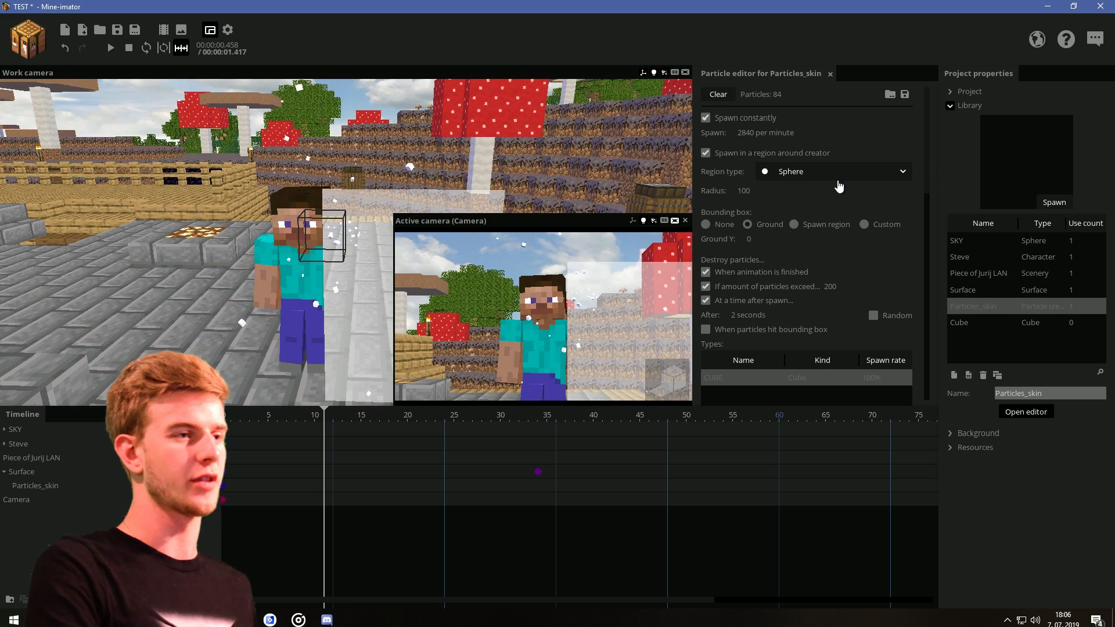
{"action": "left_click", "coordinate": [832, 172]}
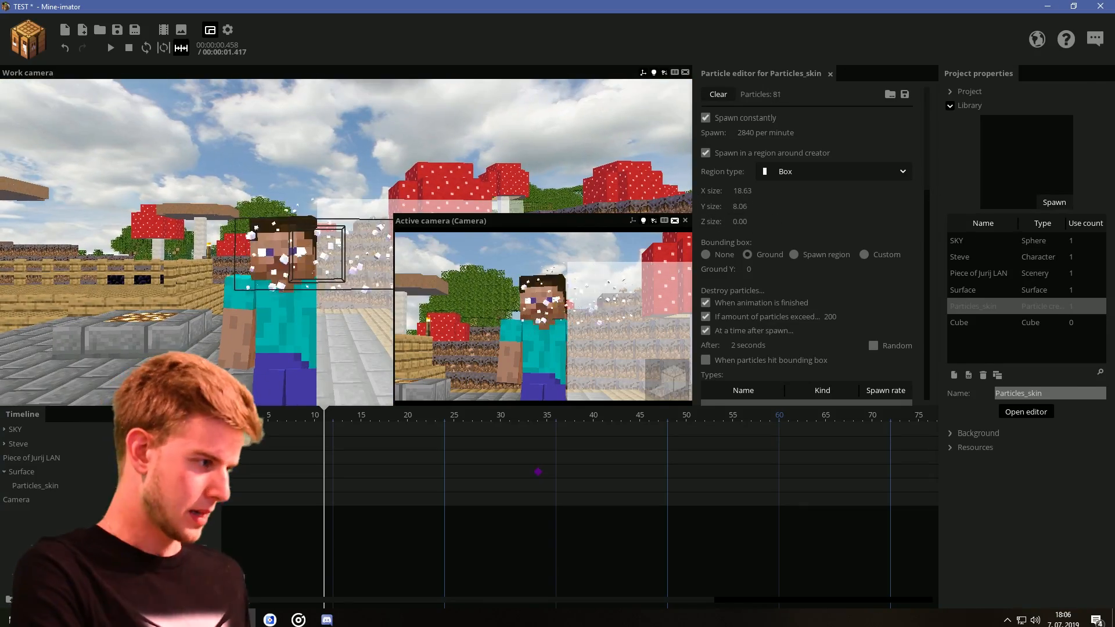
{"action": "left_click", "coordinate": [34, 485]}
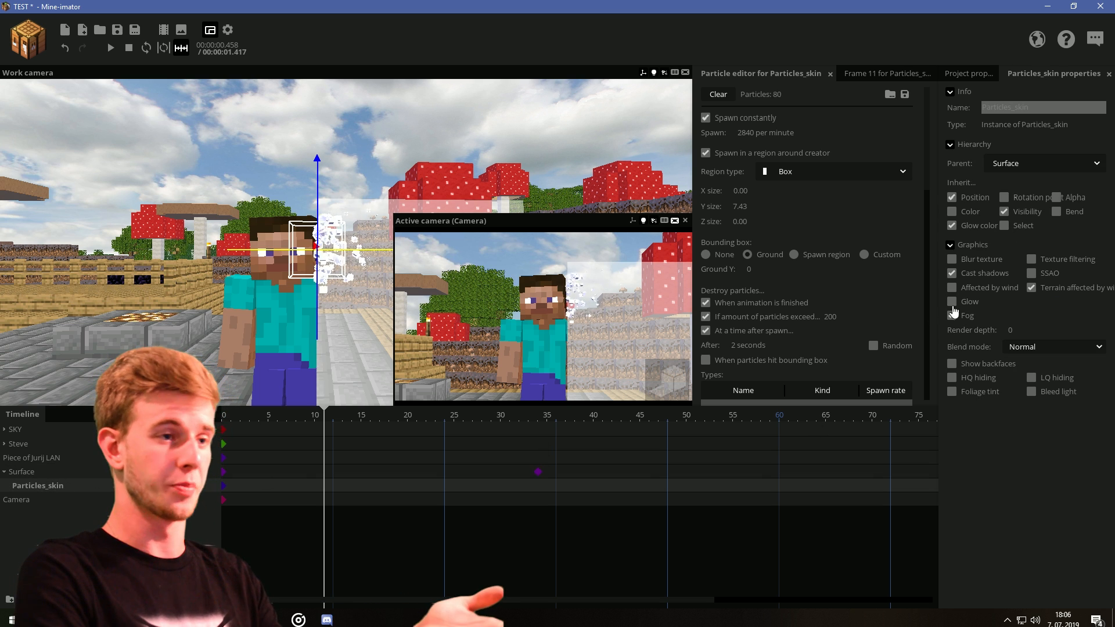
{"action": "left_click", "coordinate": [952, 315]}
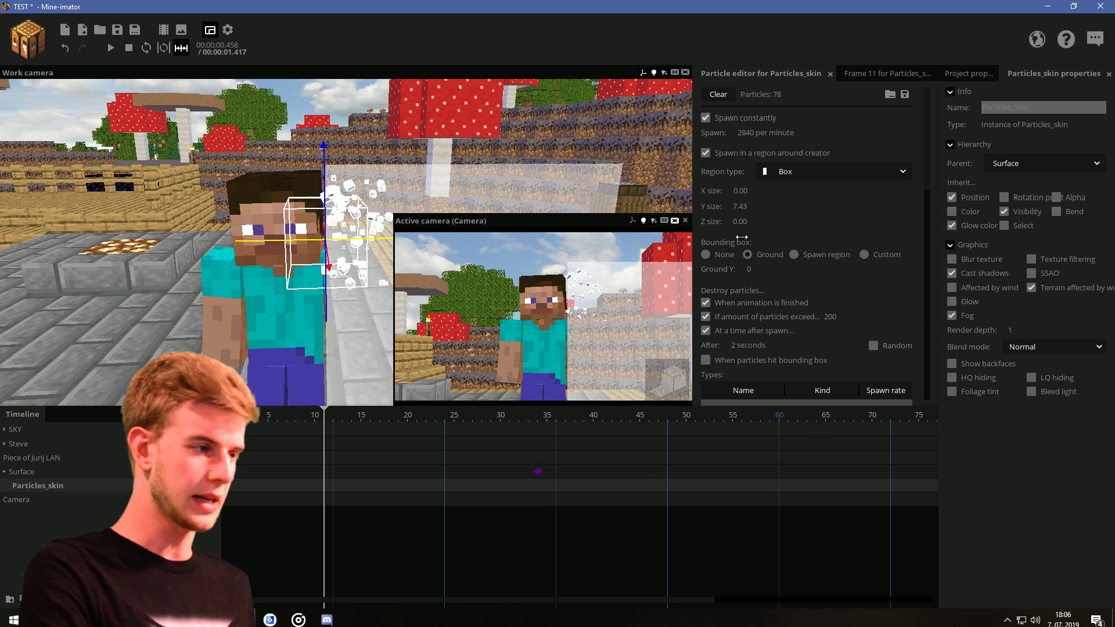
{"action": "scroll", "scroll_direction": "down", "scroll_amount": 3}
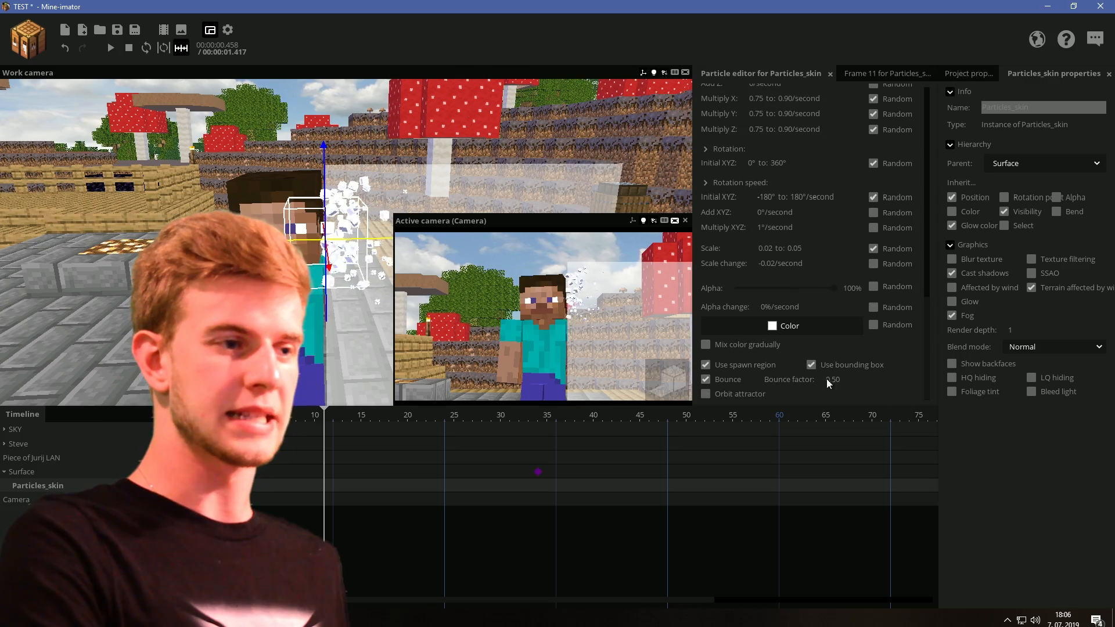
{"action": "left_click", "coordinate": [787, 325]}
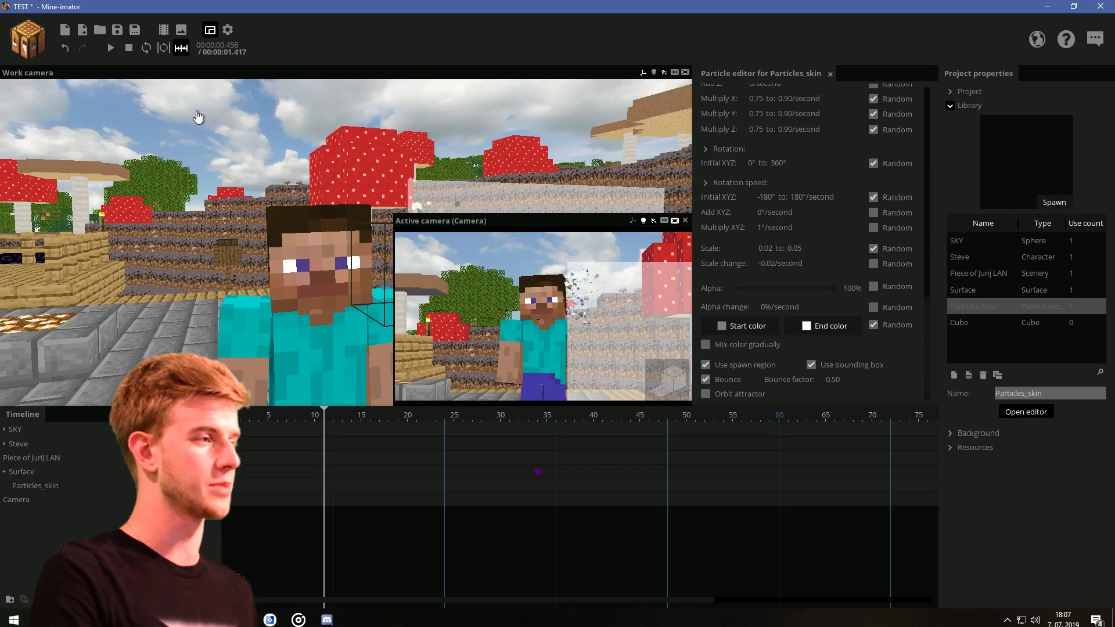
{"action": "key", "text": "ctrl+s"}
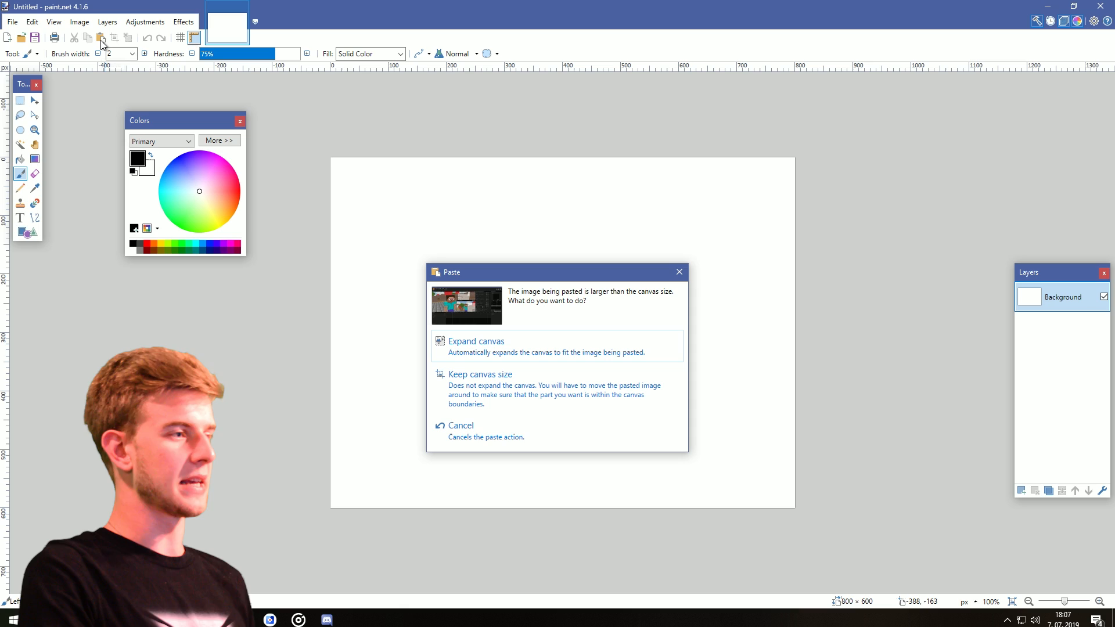
Sample Steve's face colour BB8972 in paint.net and paste it as the Start color
{"action": "left_click", "coordinate": [461, 425]}
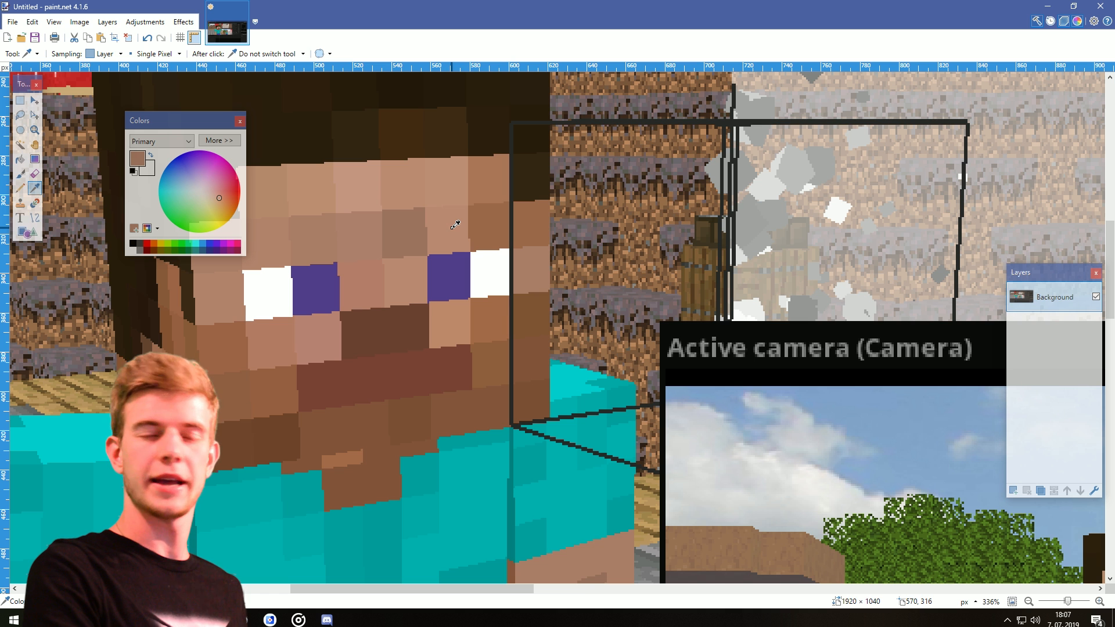
{"action": "left_click", "coordinate": [219, 140]}
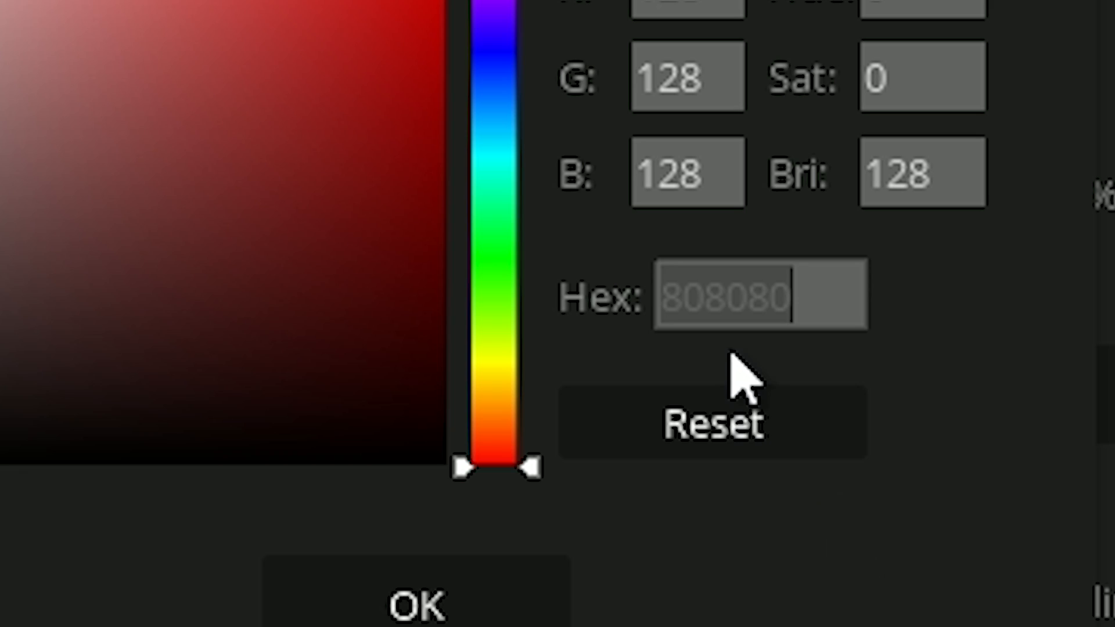
{"action": "key", "text": "ctrl+v"}
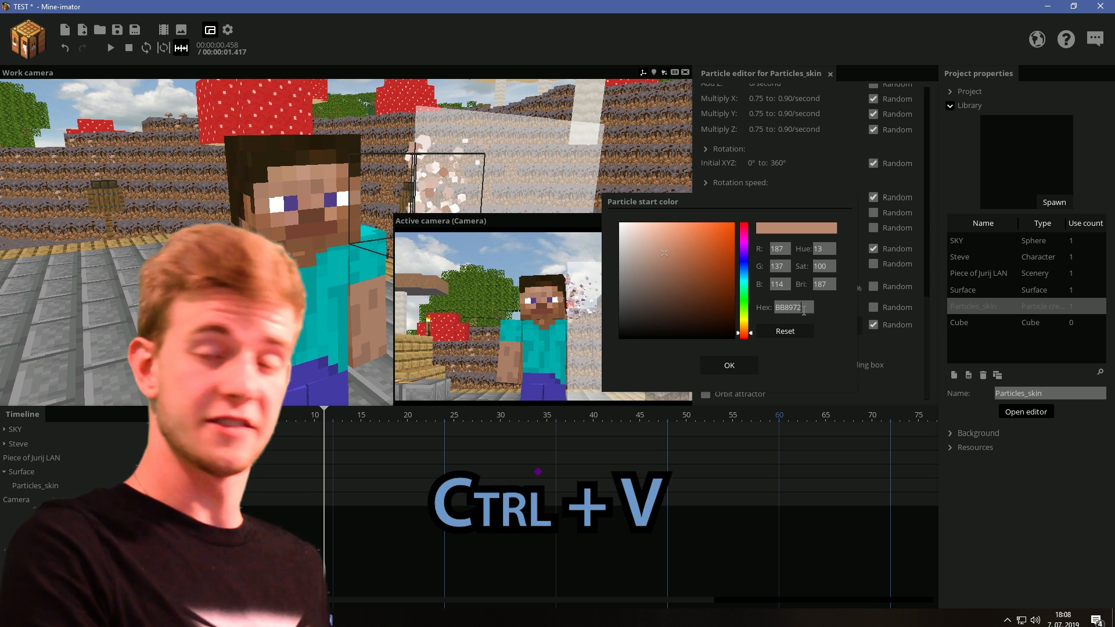
Confirm BB8972 as the start colour and reuse it for the particles' end colour
{"action": "left_click", "coordinate": [728, 365]}
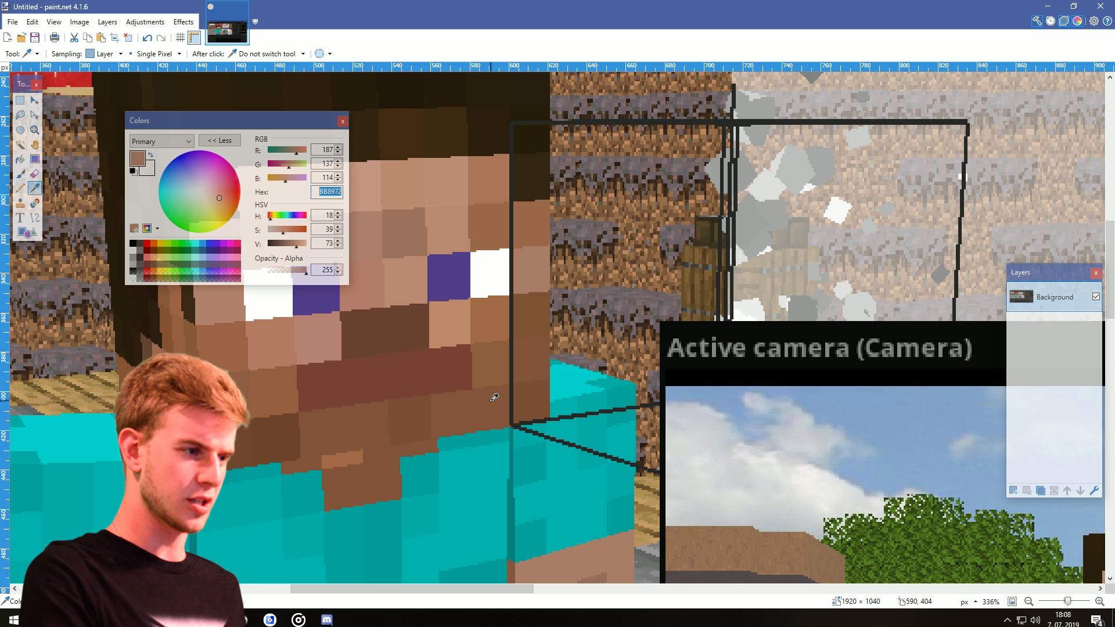
{"action": "right_click", "coordinate": [328, 191]}
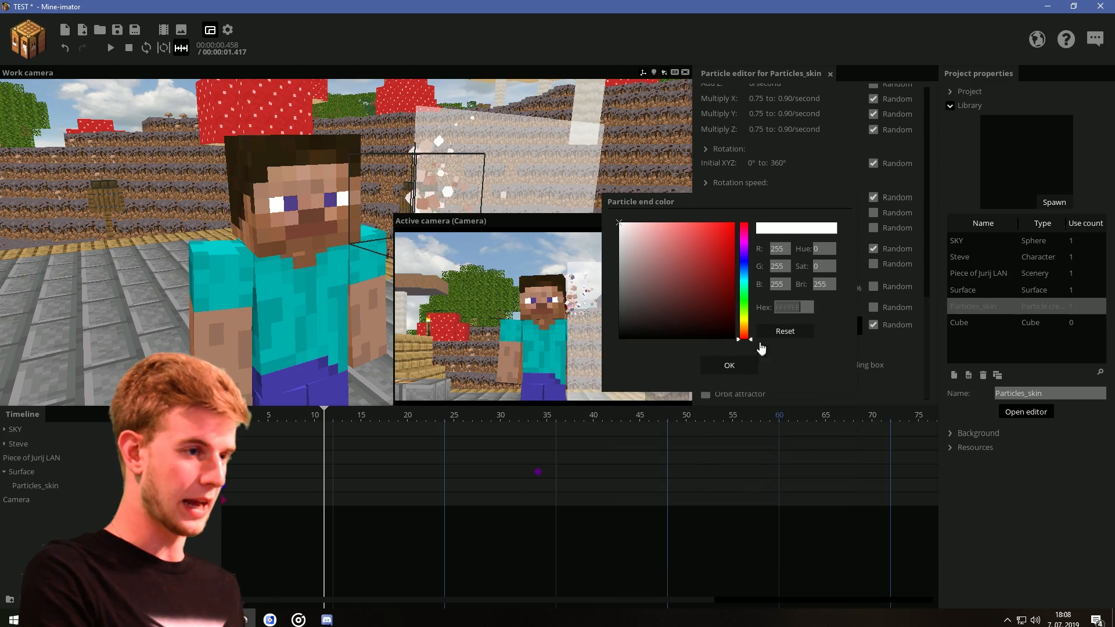
{"action": "left_click", "coordinate": [728, 364]}
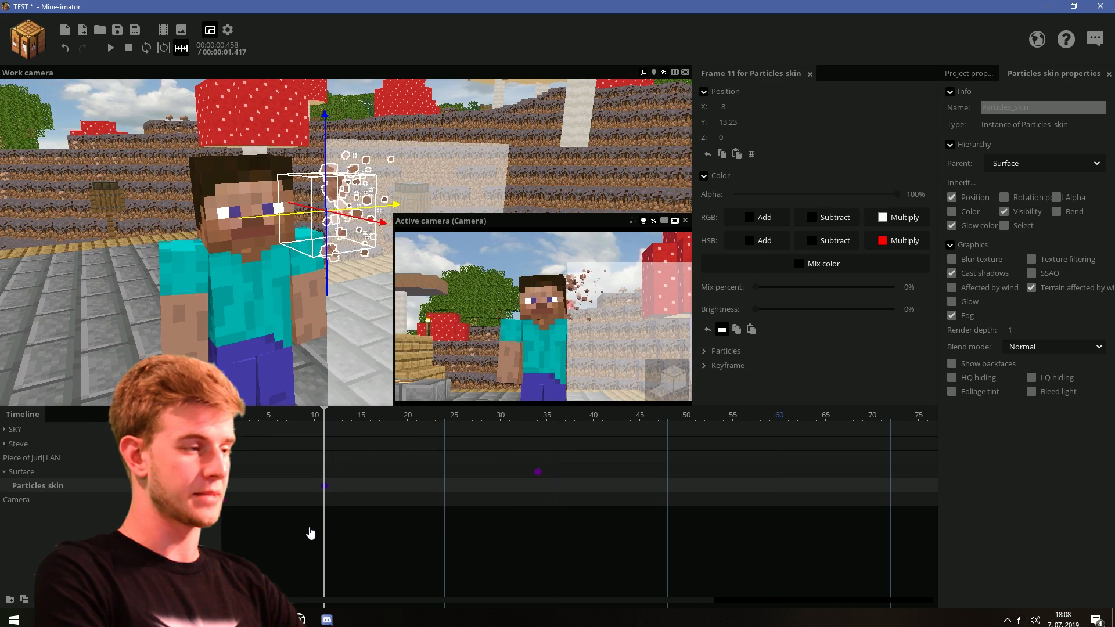
Add a frame-0 keyframe on Particles_skin with Spawn particles left unchecked
{"action": "left_click", "coordinate": [704, 351]}
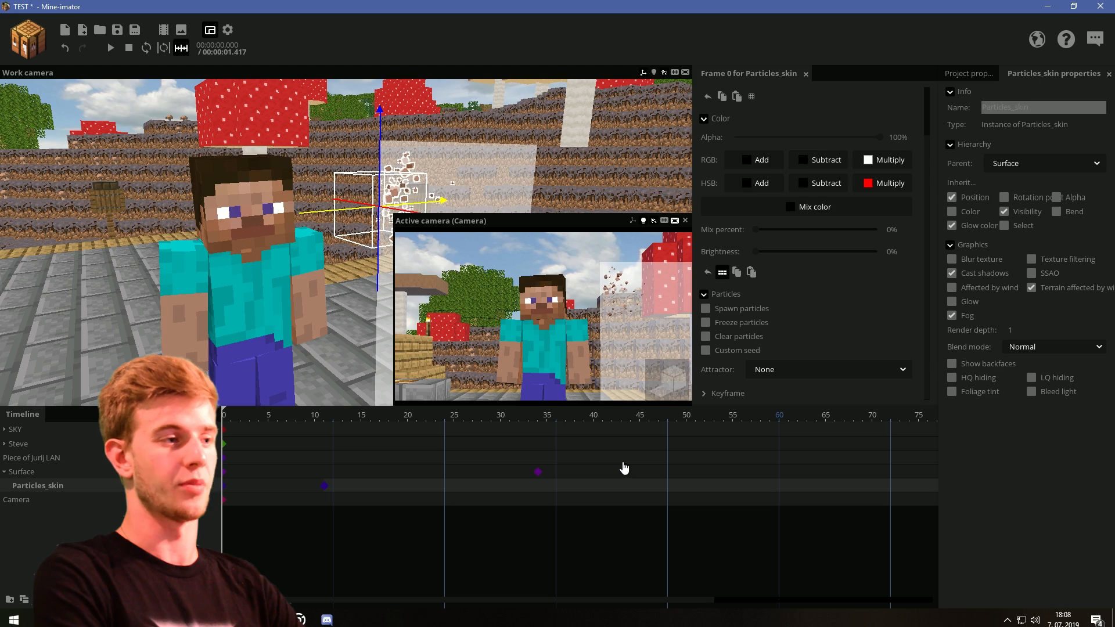
{"action": "left_click", "coordinate": [110, 48]}
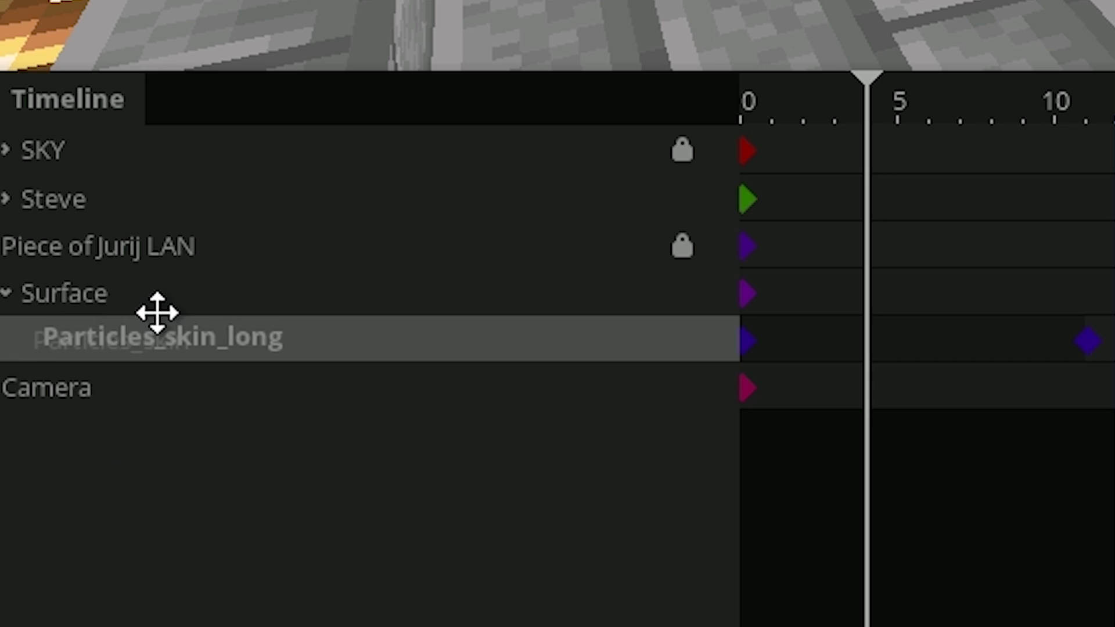
Keyframe Particles_skin_long to spawn from frame 4, visit frames 11 and 22, and preview playback
{"action": "double_click", "coordinate": [1085, 339]}
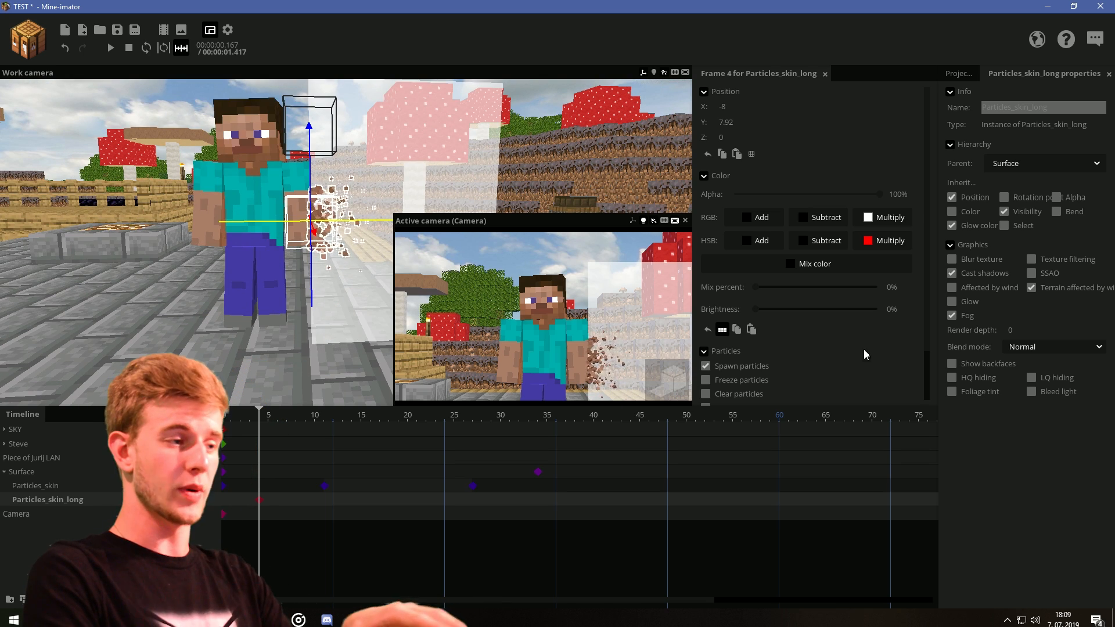
{"action": "left_click", "coordinate": [222, 415]}
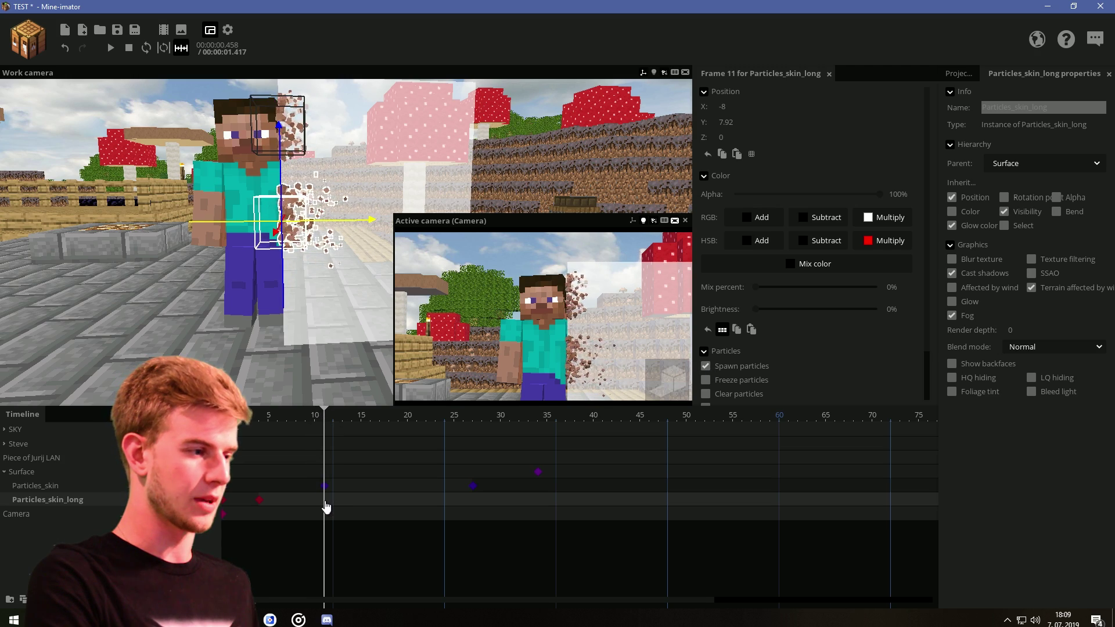
{"action": "left_click", "coordinate": [425, 416]}
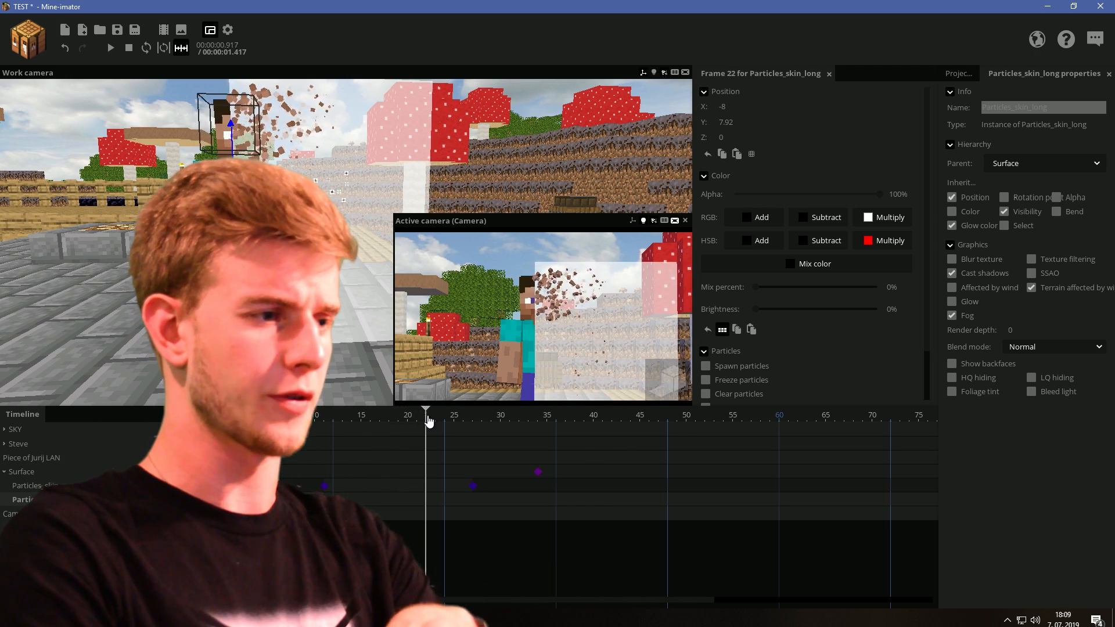
{"action": "left_click", "coordinate": [463, 415]}
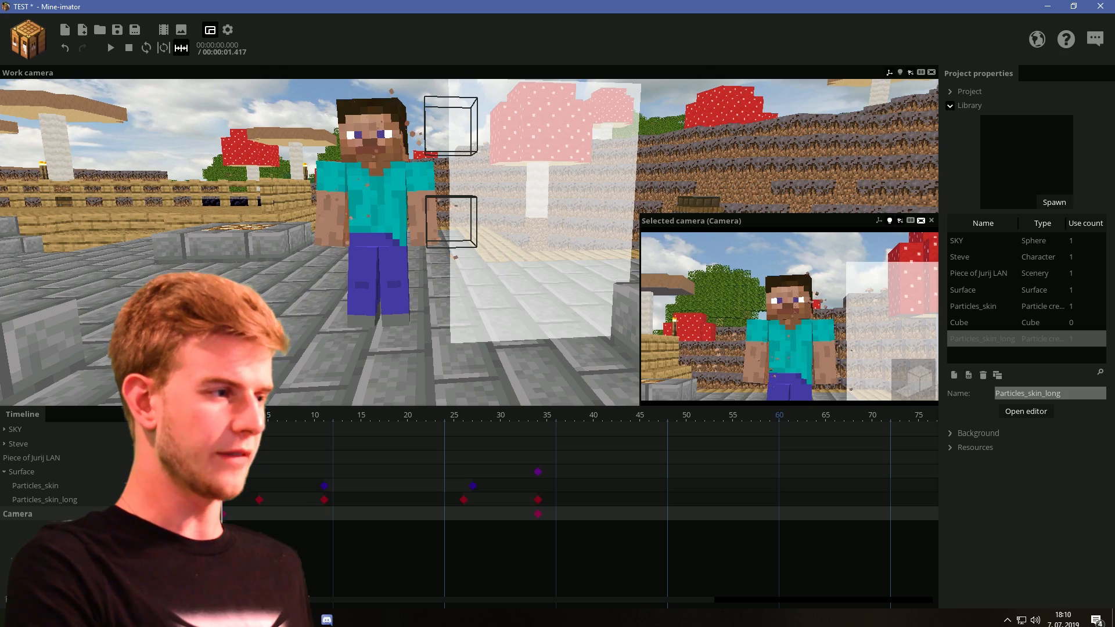
{"action": "left_click", "coordinate": [110, 47]}
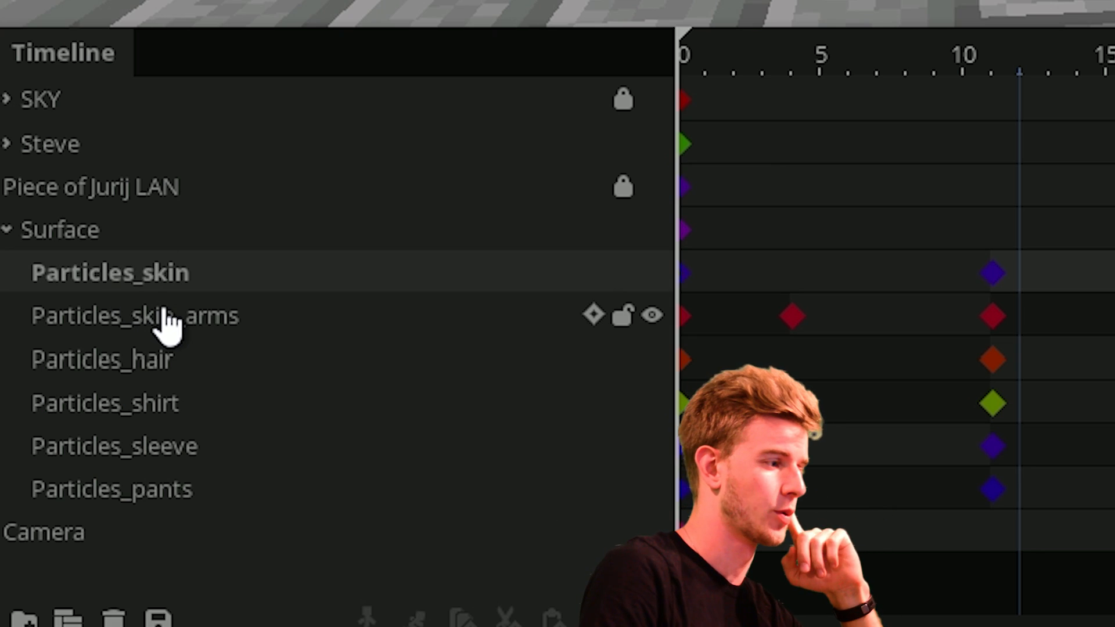
Select Particles_skin_arms and play the disintegration twice to check the coloured particle breakup
{"action": "left_click", "coordinate": [110, 359]}
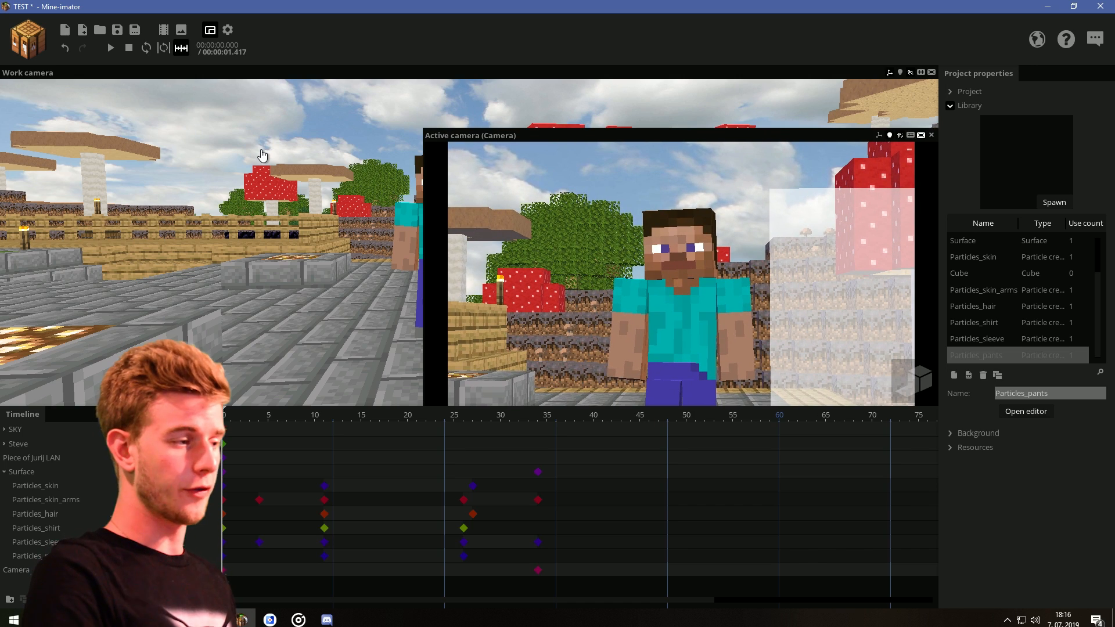
{"action": "left_click", "coordinate": [110, 47]}
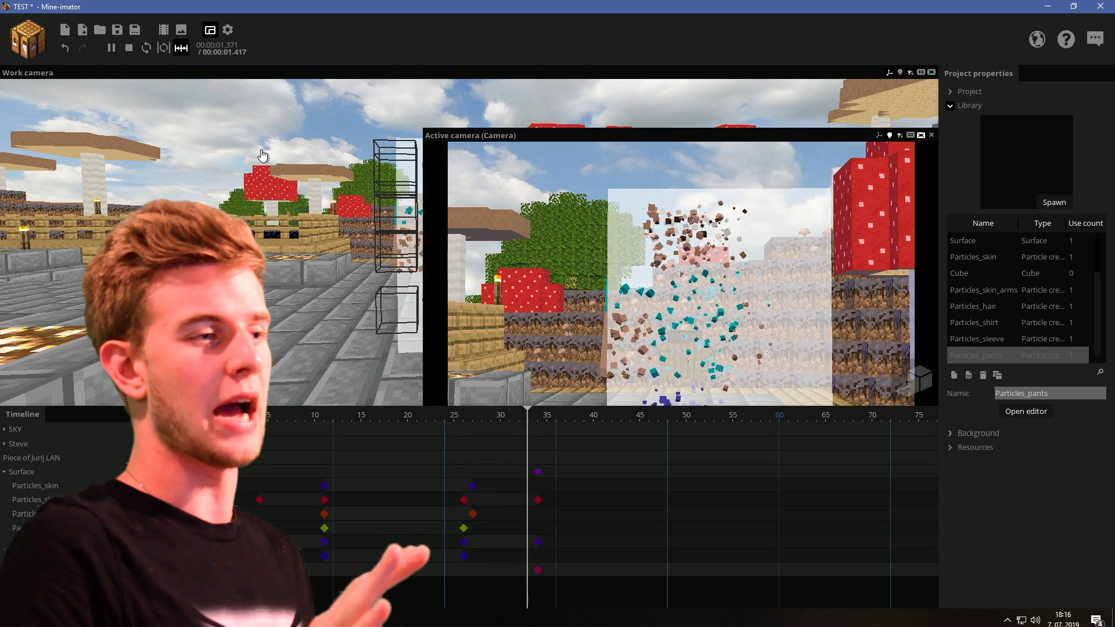
{"action": "left_click", "coordinate": [129, 48]}
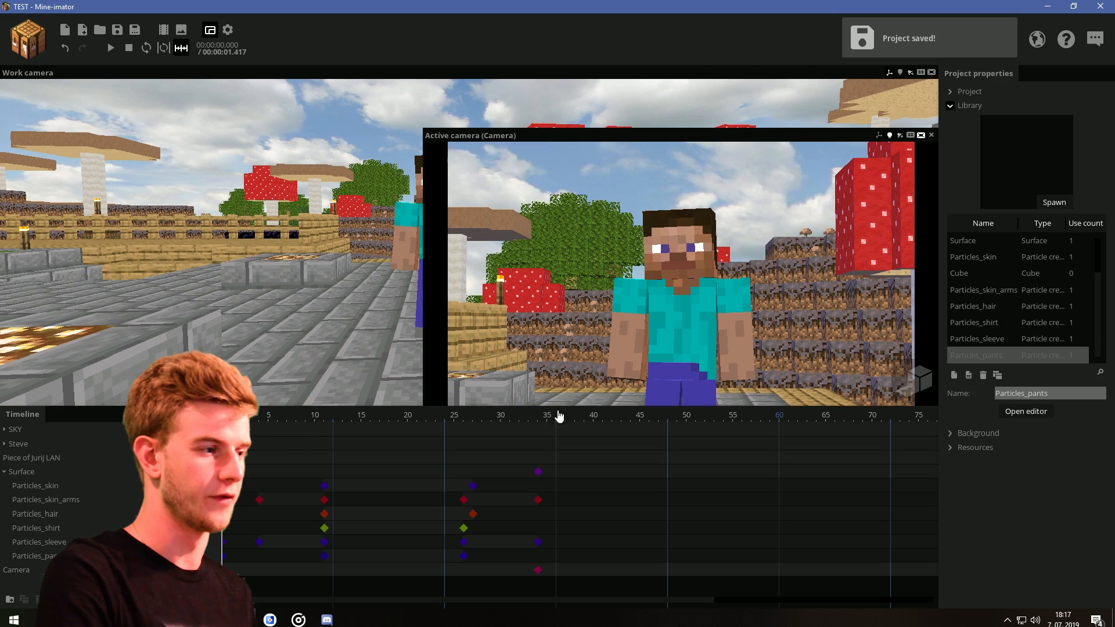
{"action": "left_click", "coordinate": [111, 47]}
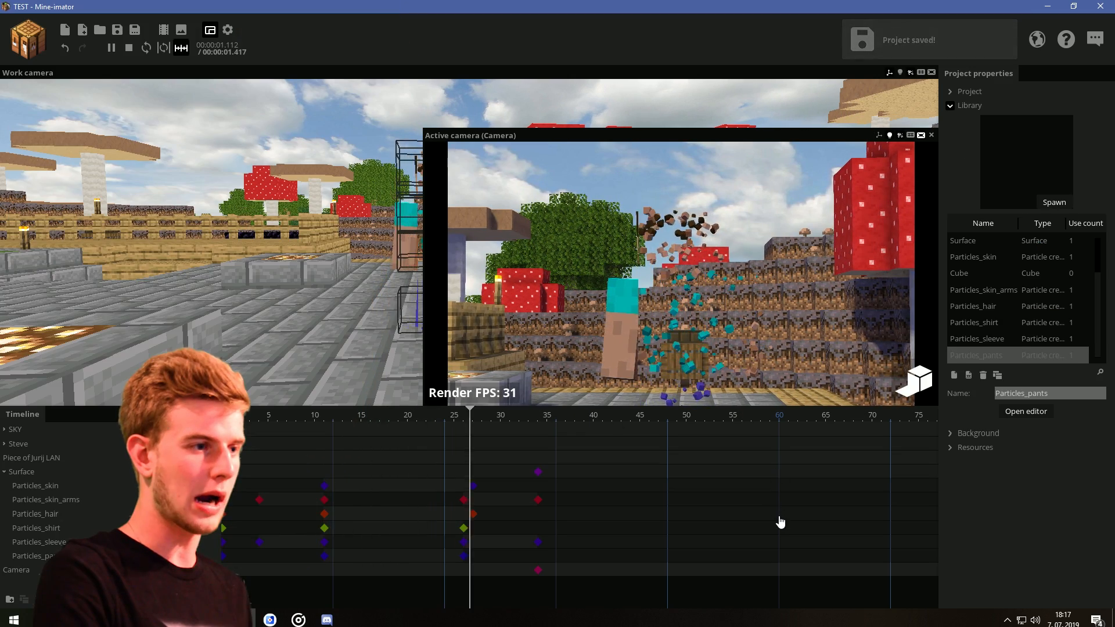
{"action": "left_click", "coordinate": [129, 46]}
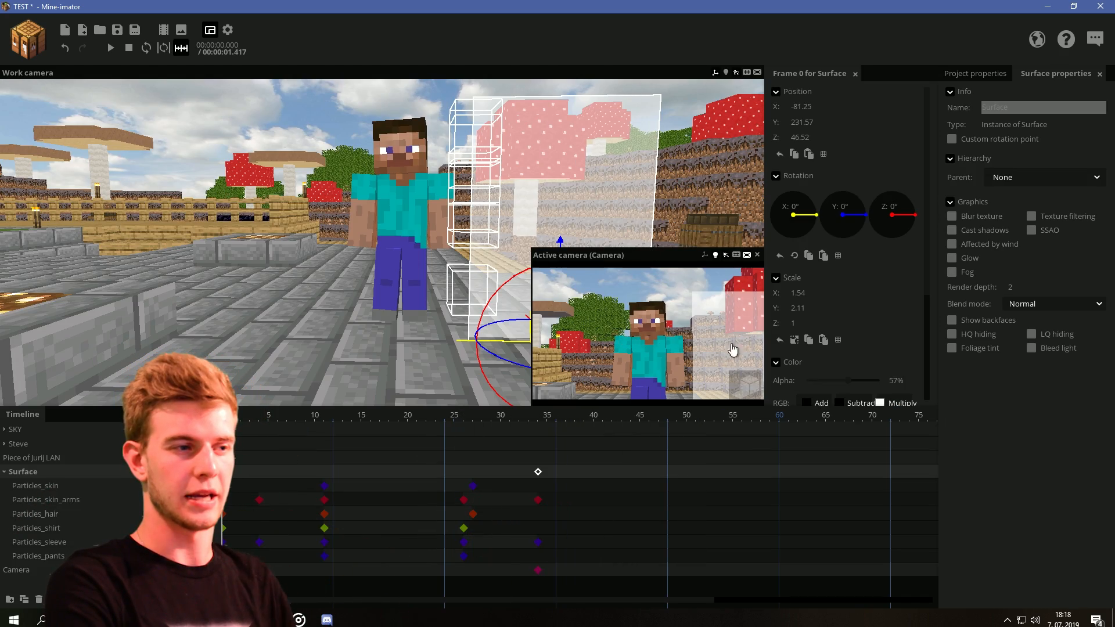
{"action": "mouse_move", "coordinate": [718, 333]}
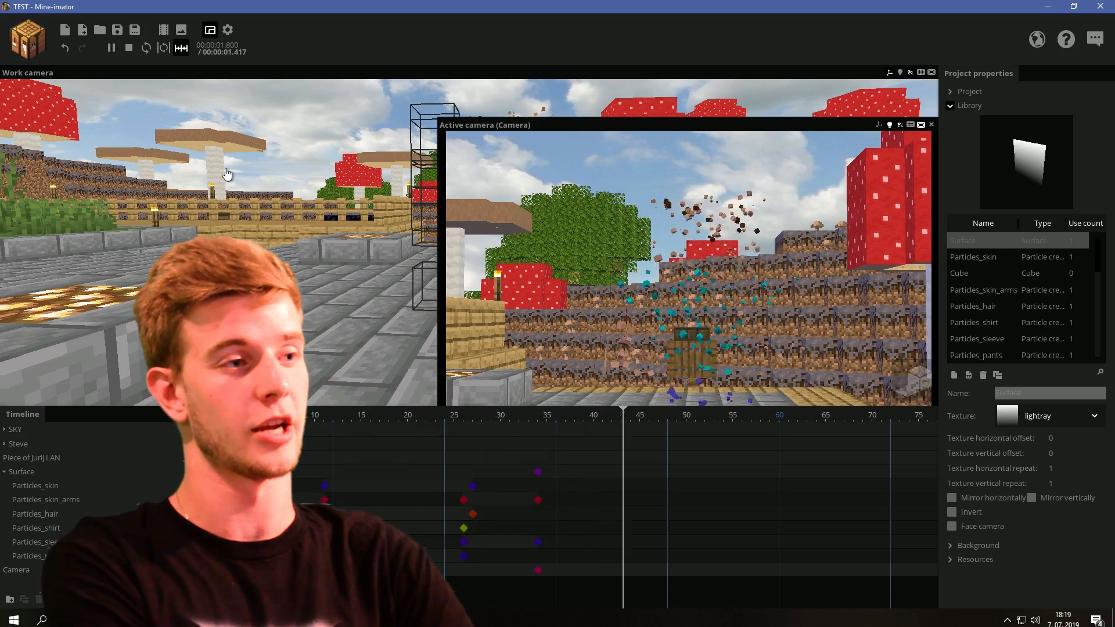
{"action": "left_click", "coordinate": [110, 48]}
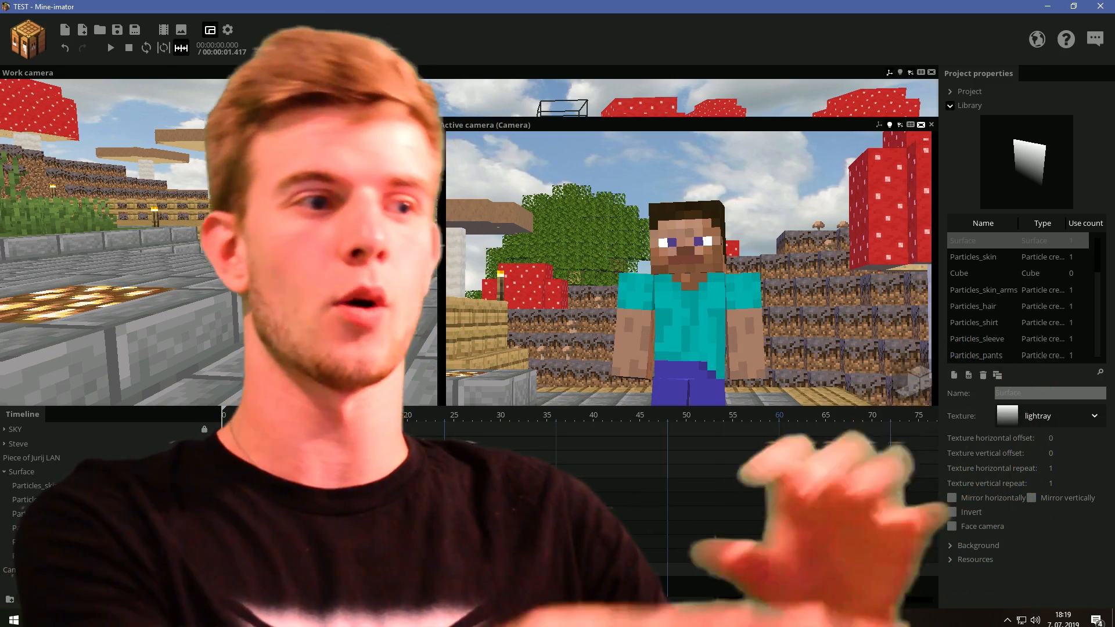